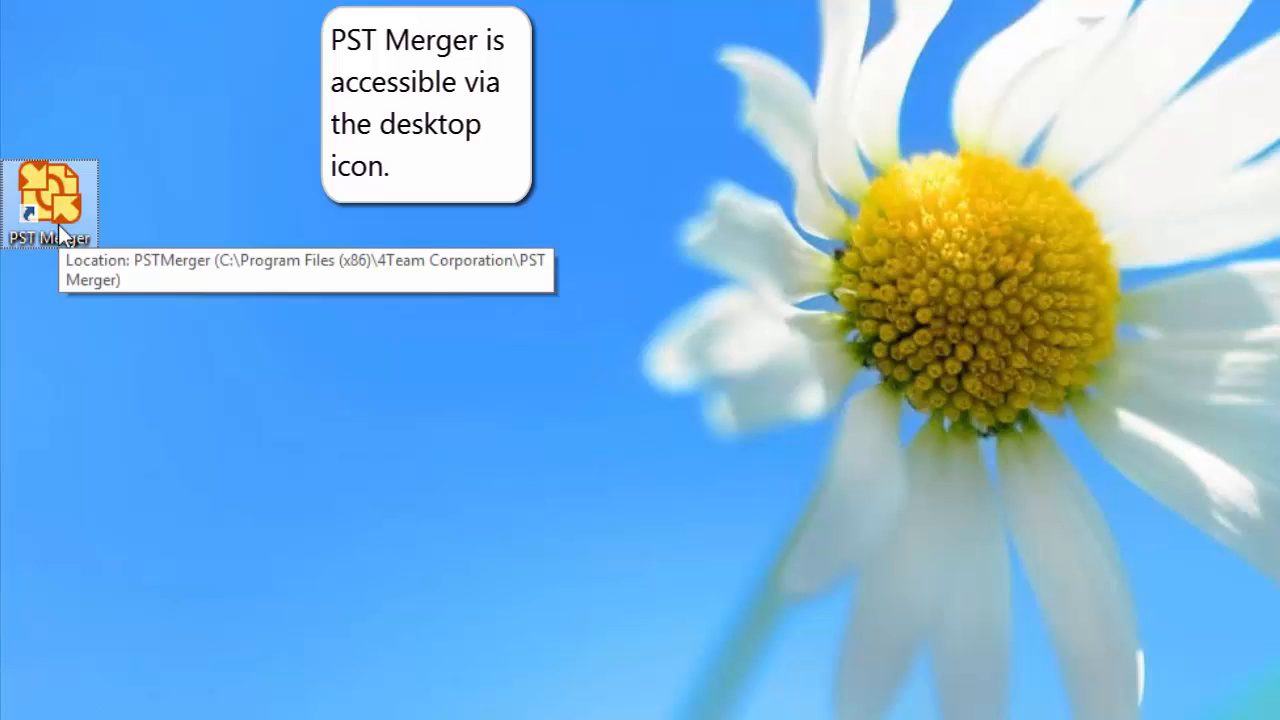
# - Launch PST Merger from its desktop shortcut
pyautogui.doubleClick(50, 196)
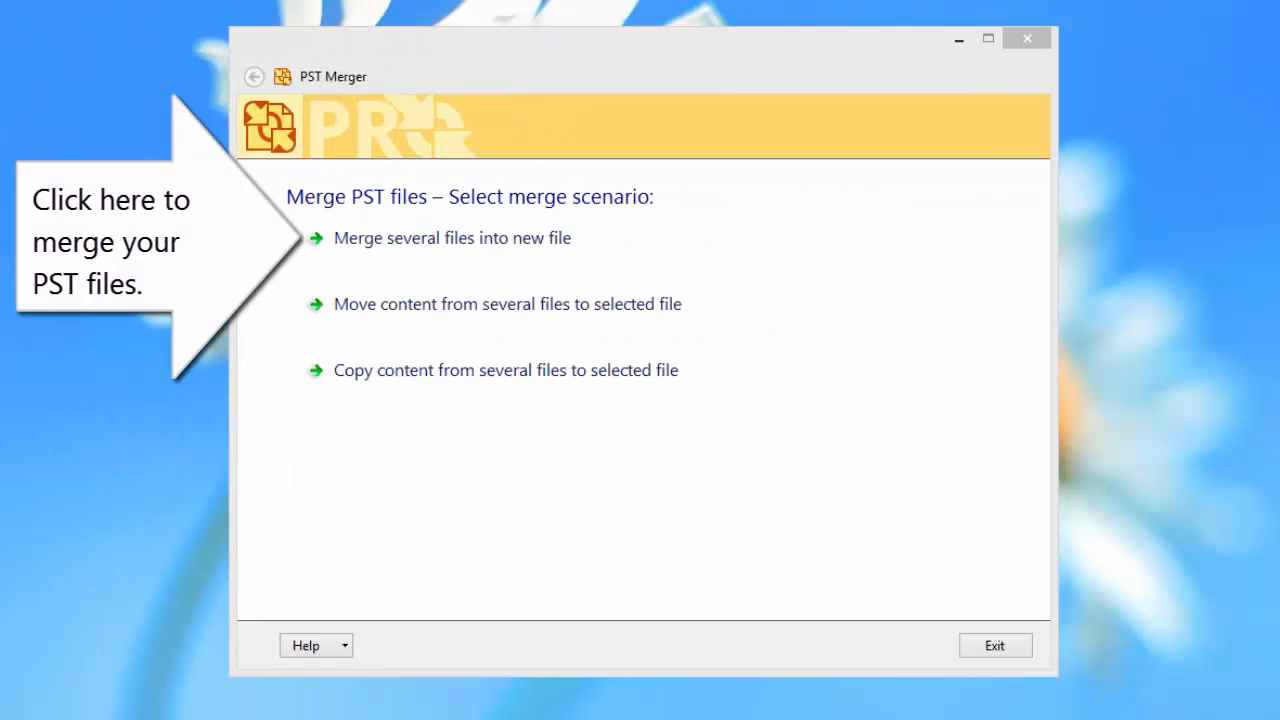
pyautogui.moveTo(368, 252)
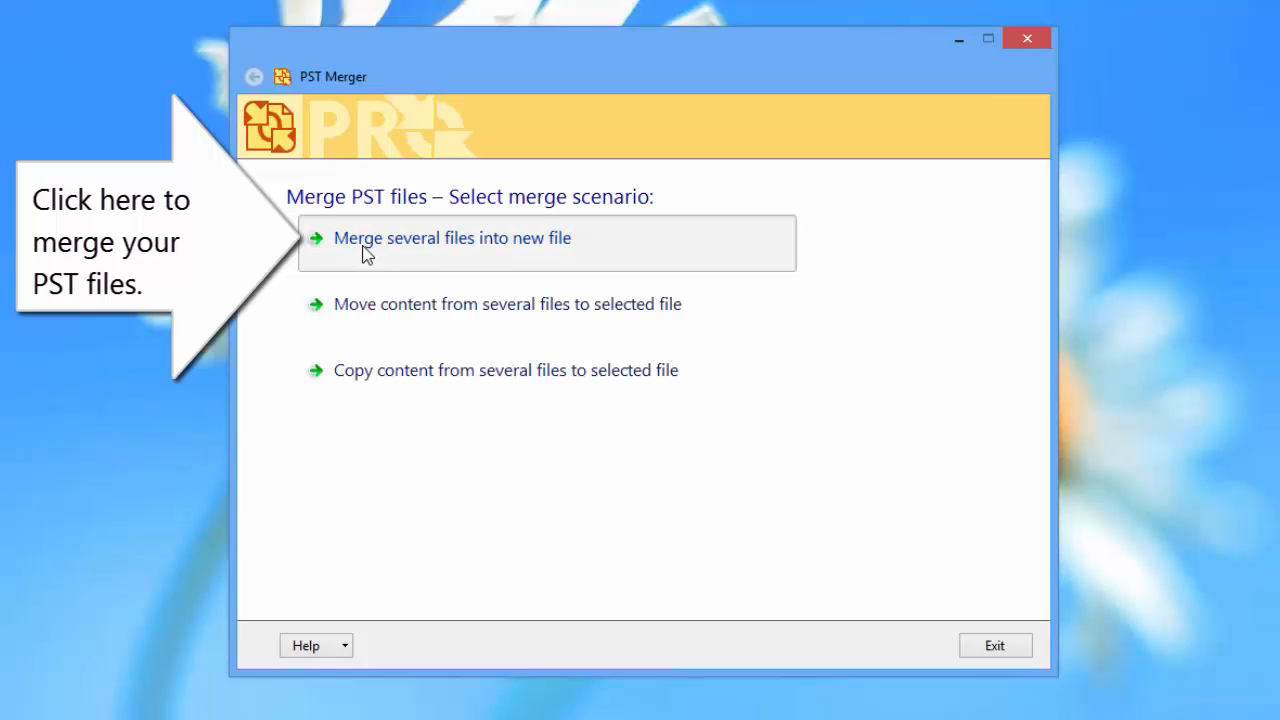
# - Choose the 'Merge several files into new file' scenario
pyautogui.click(452, 238)
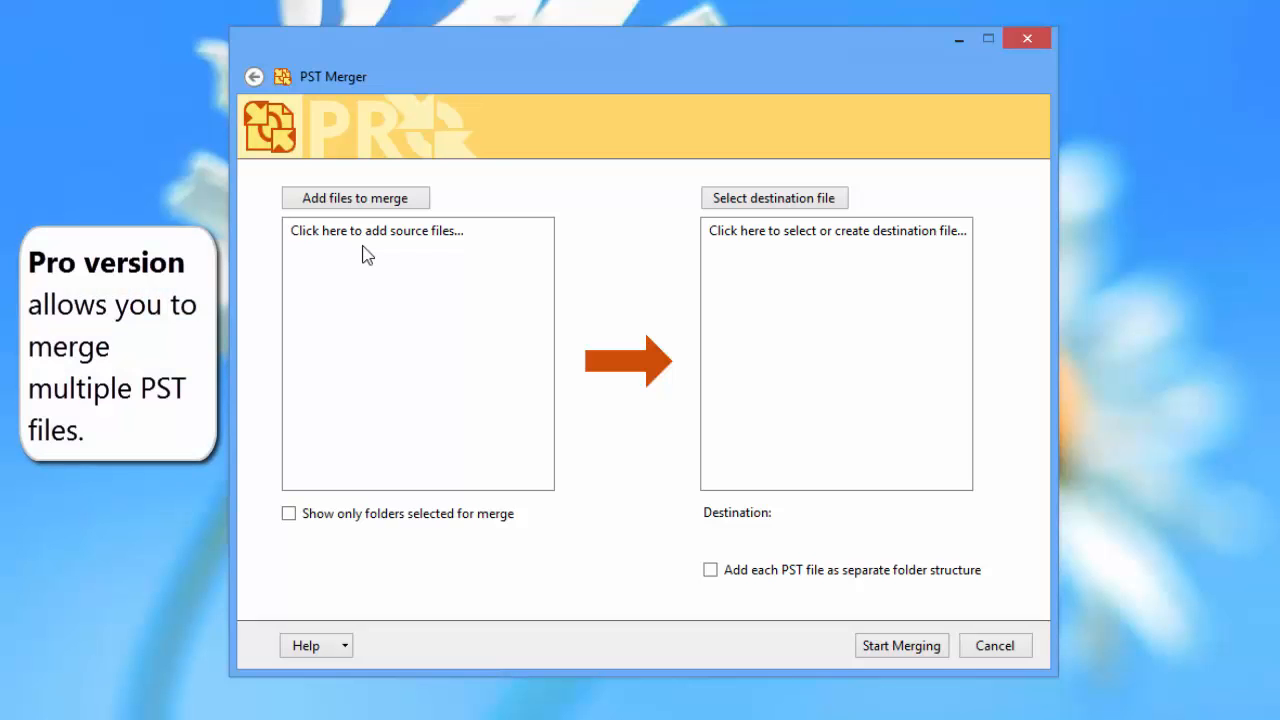
pyautogui.moveTo(368, 220)
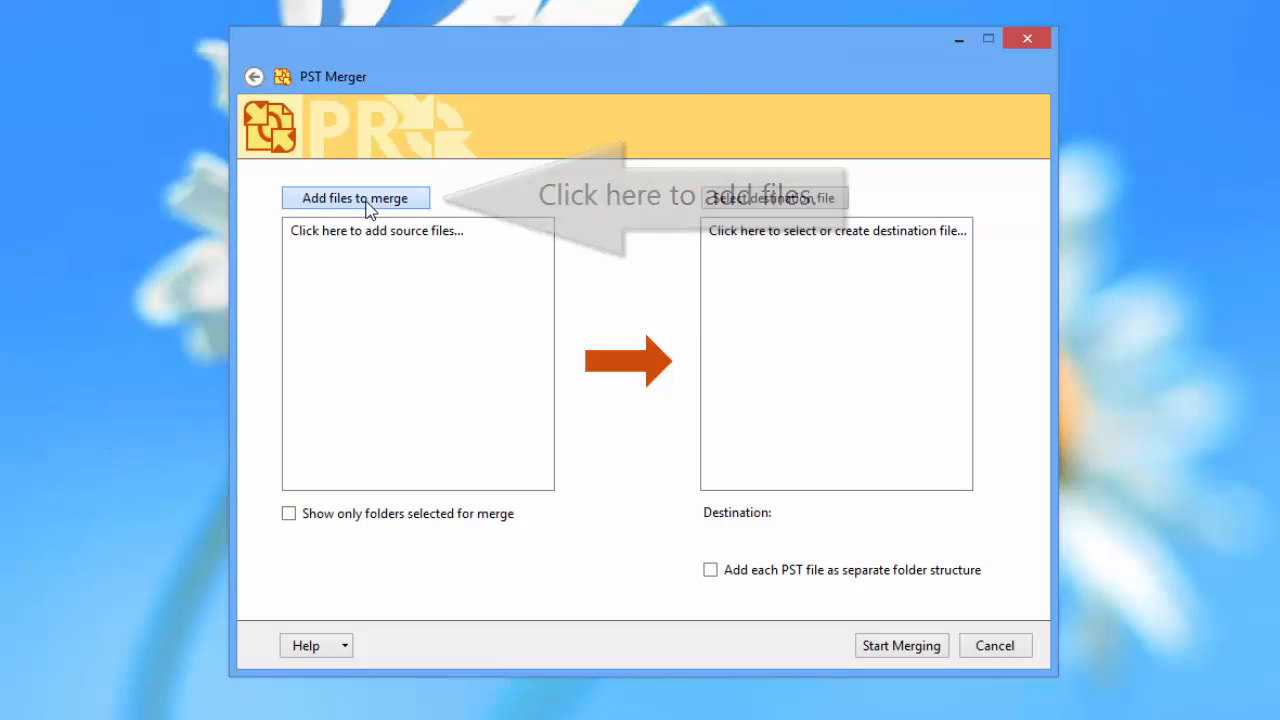
# - Add Outlook.pst as a merge source with its folders listed and ticked
pyautogui.click(356, 198)
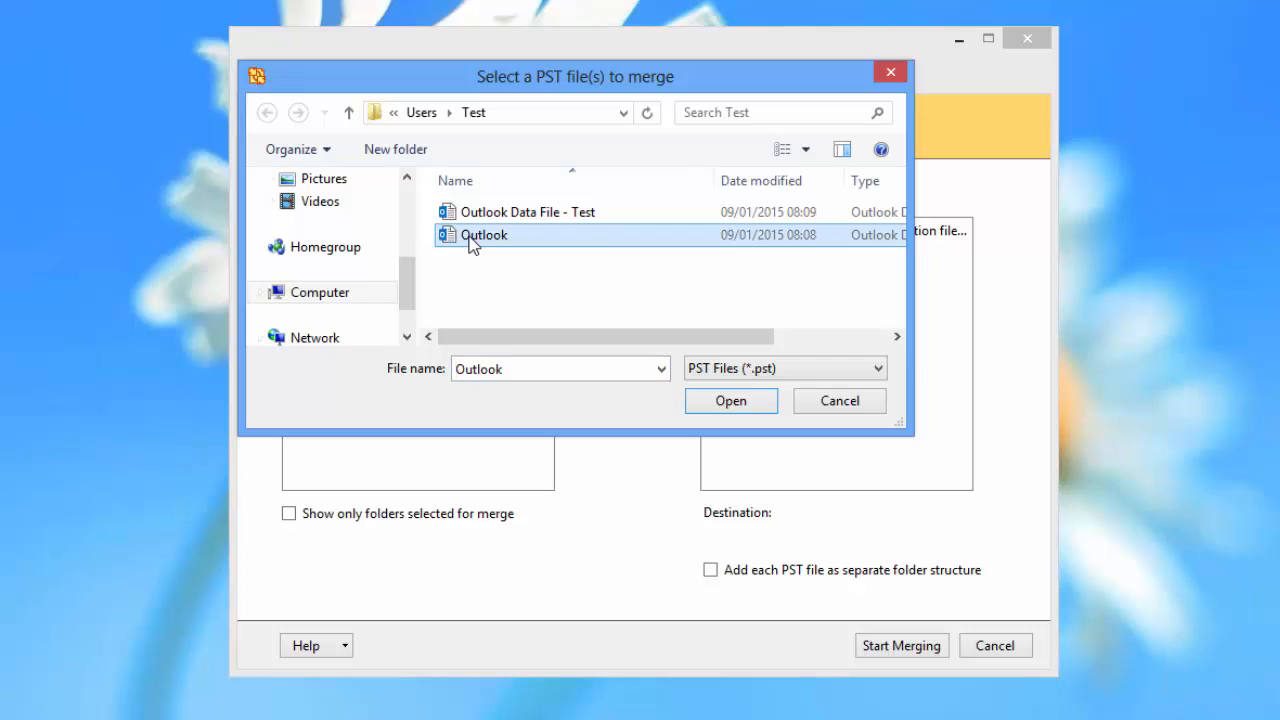
pyautogui.click(732, 400)
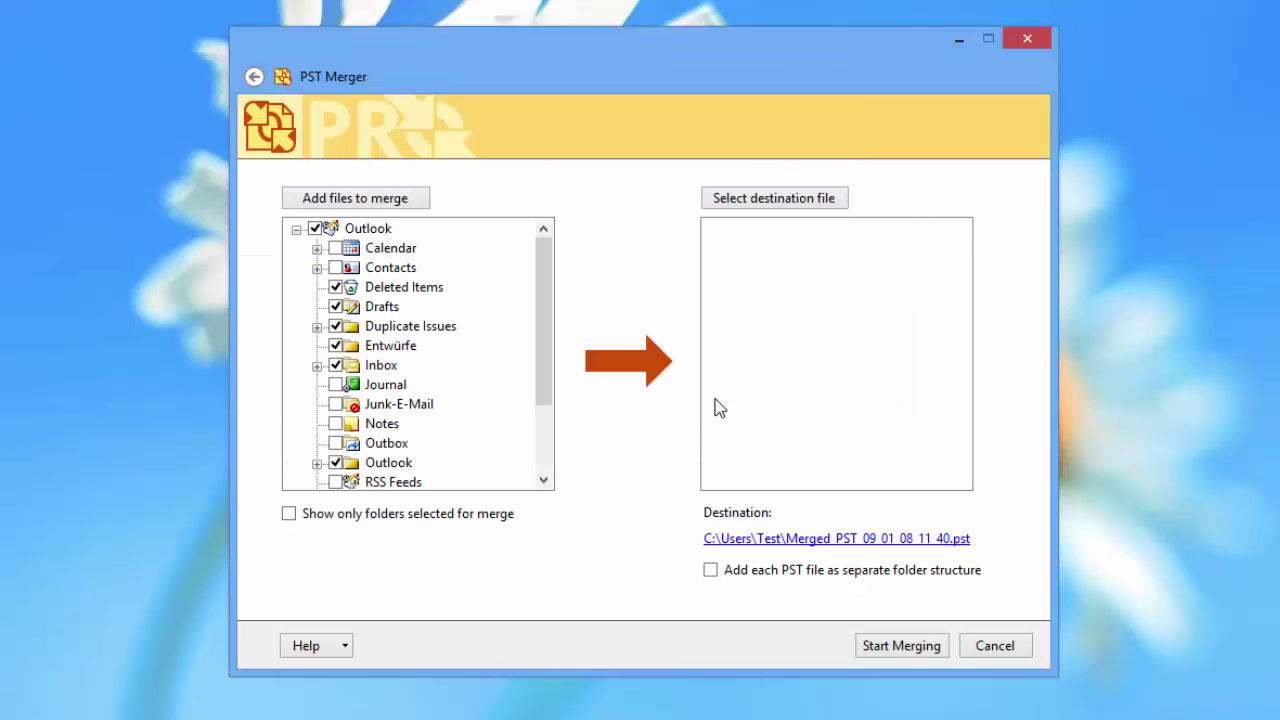
pyautogui.moveTo(508, 356)
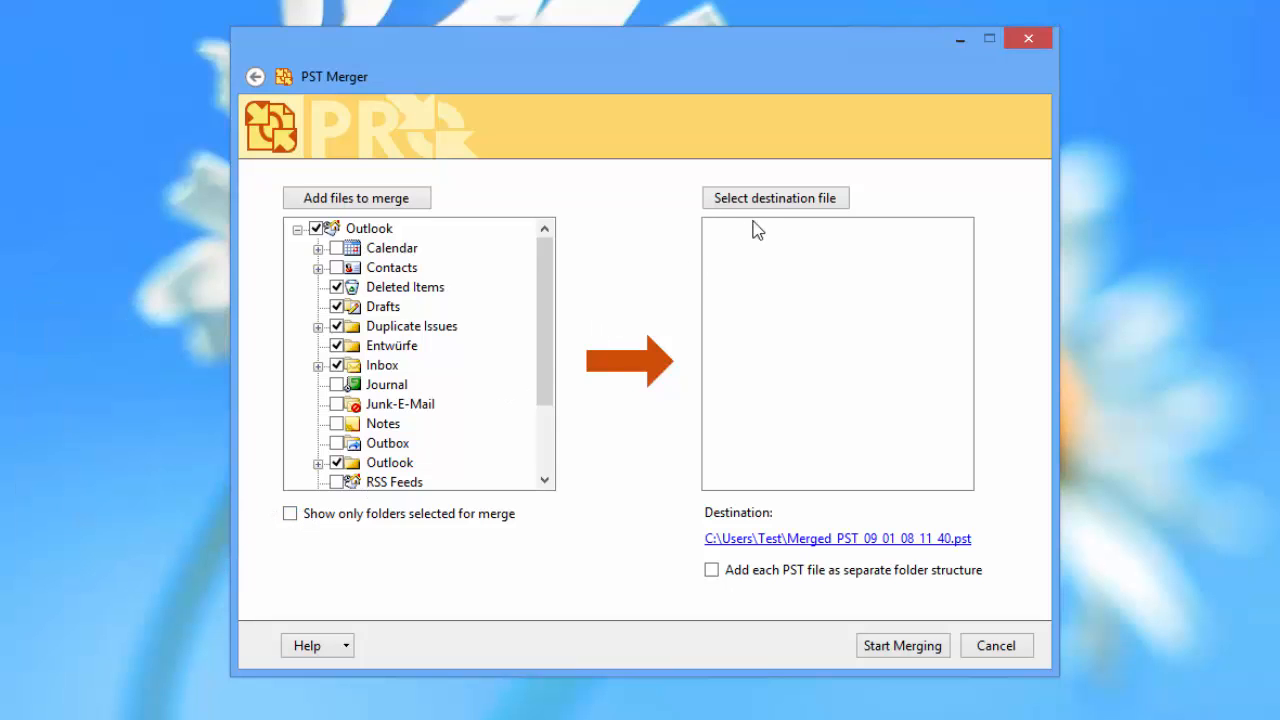
pyautogui.moveTo(772, 204)
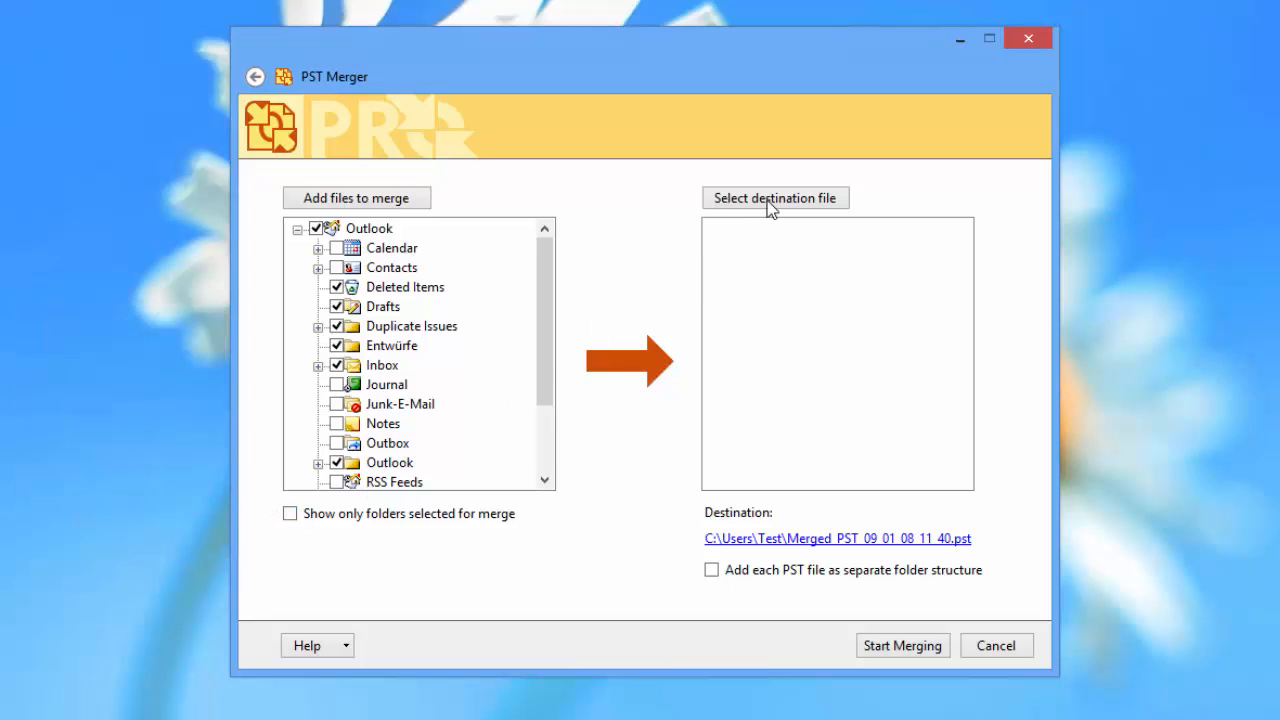
pyautogui.moveTo(772, 204)
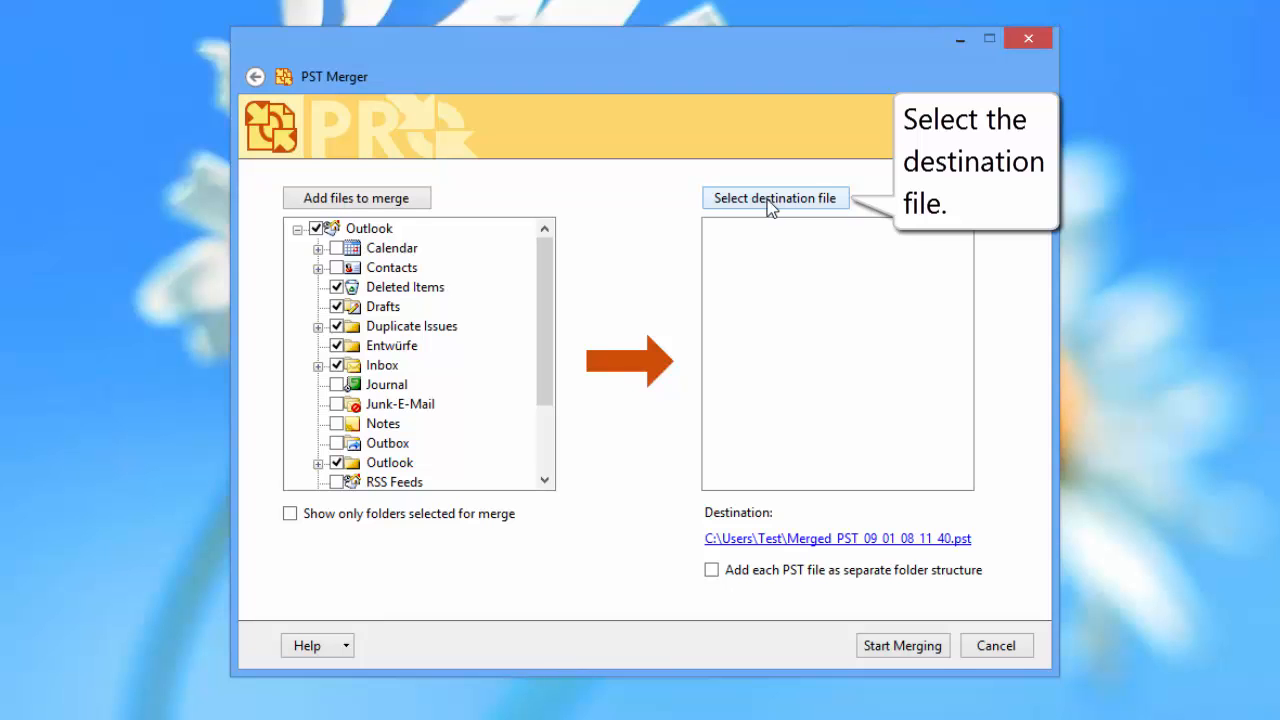
# - Choose the existing Outlook.pst as the merge destination file
pyautogui.click(776, 198)
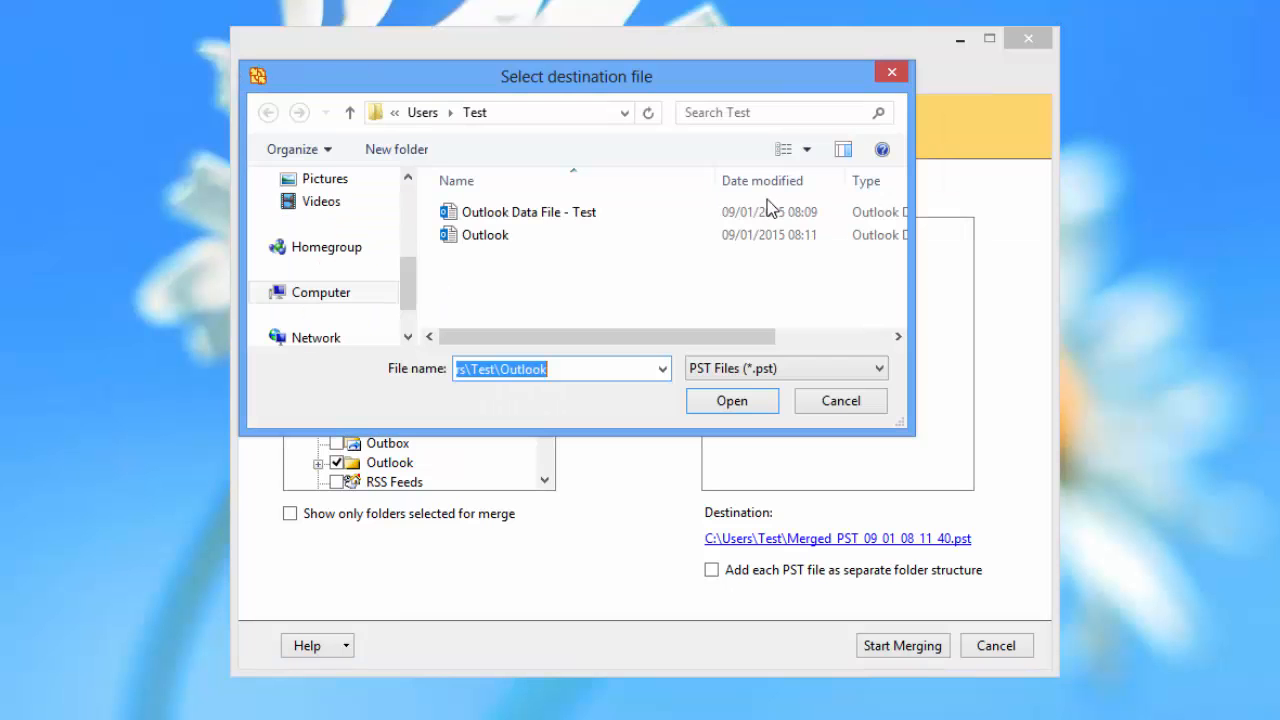
pyautogui.click(732, 400)
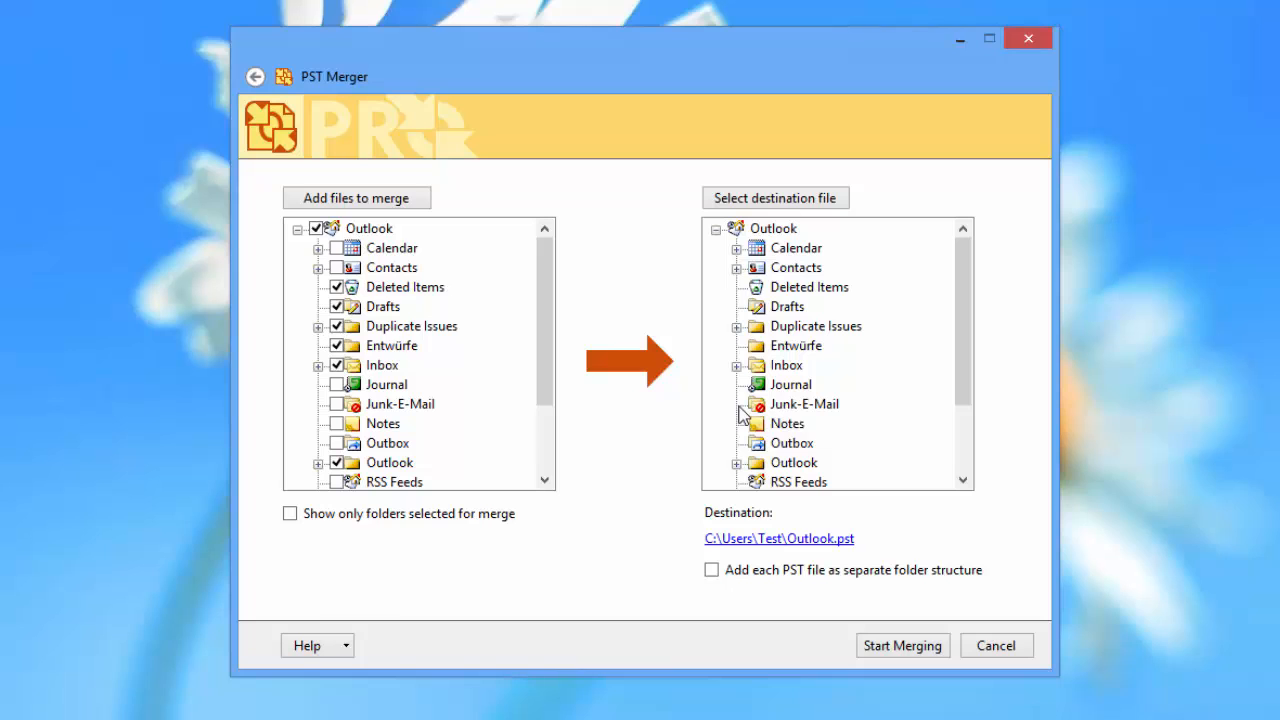
pyautogui.moveTo(740, 516)
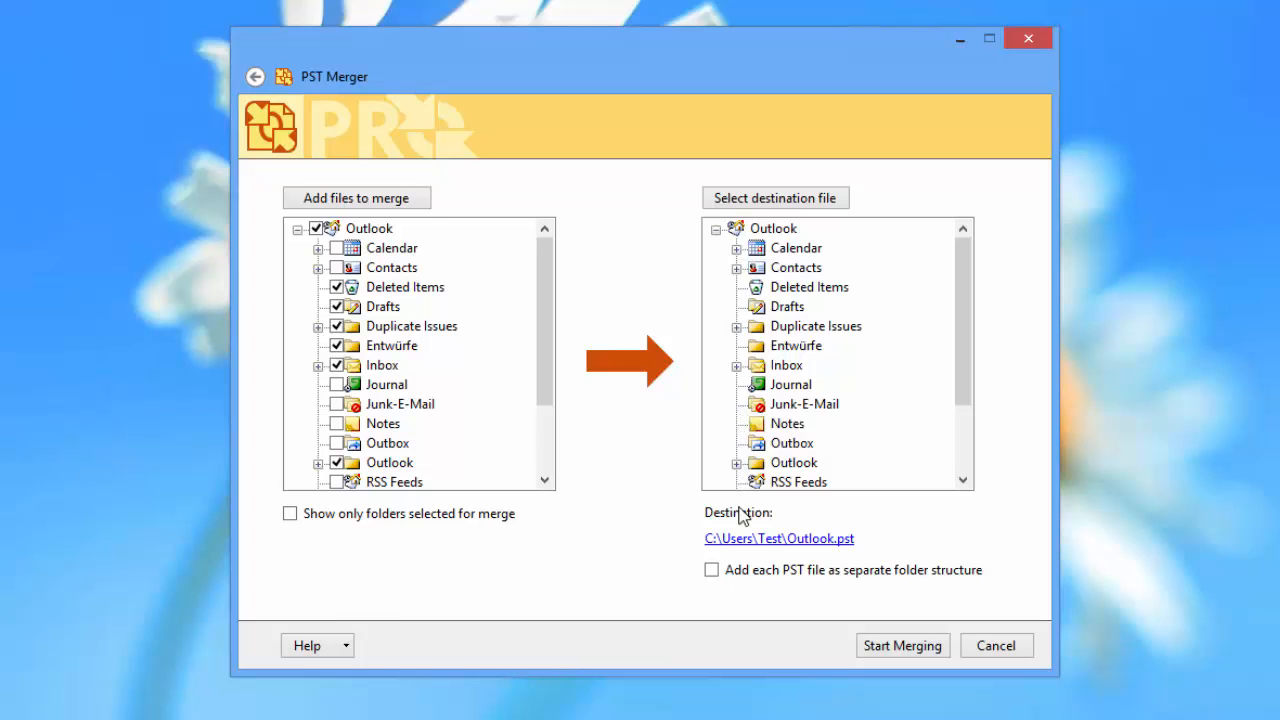
pyautogui.moveTo(744, 546)
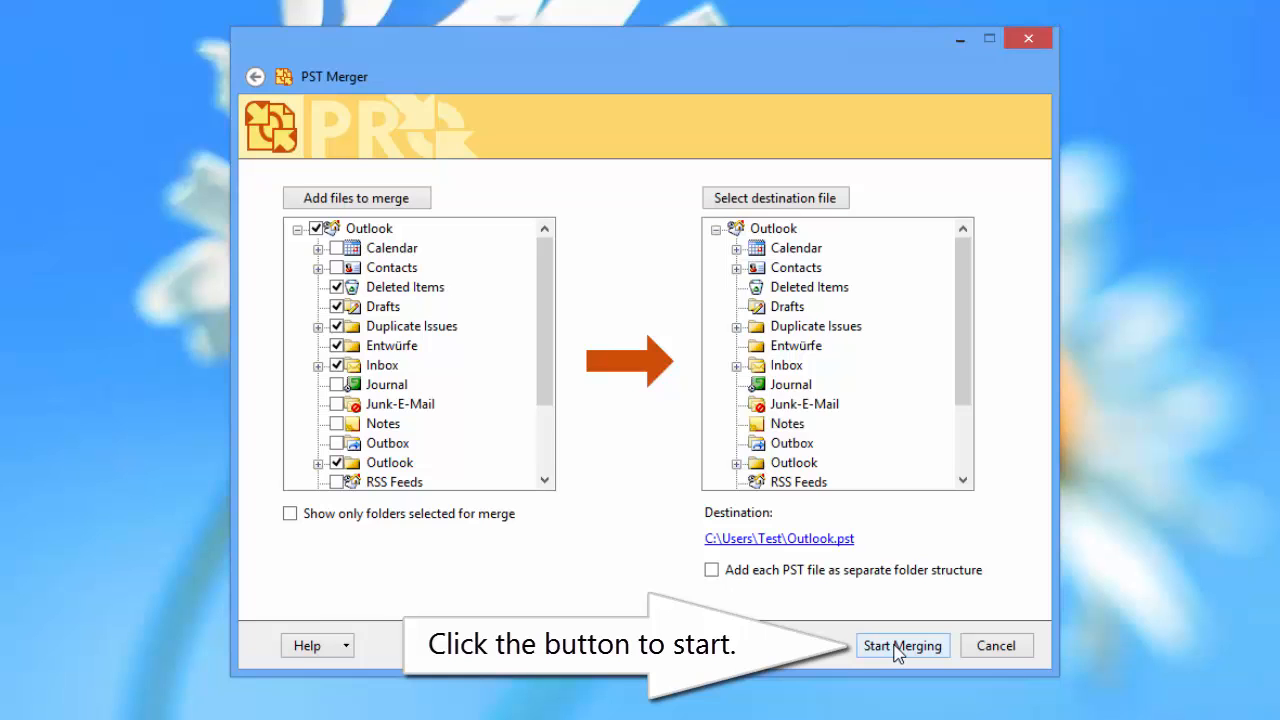
# - Start merging the ticked folders into Outlook.pst
pyautogui.click(902, 644)
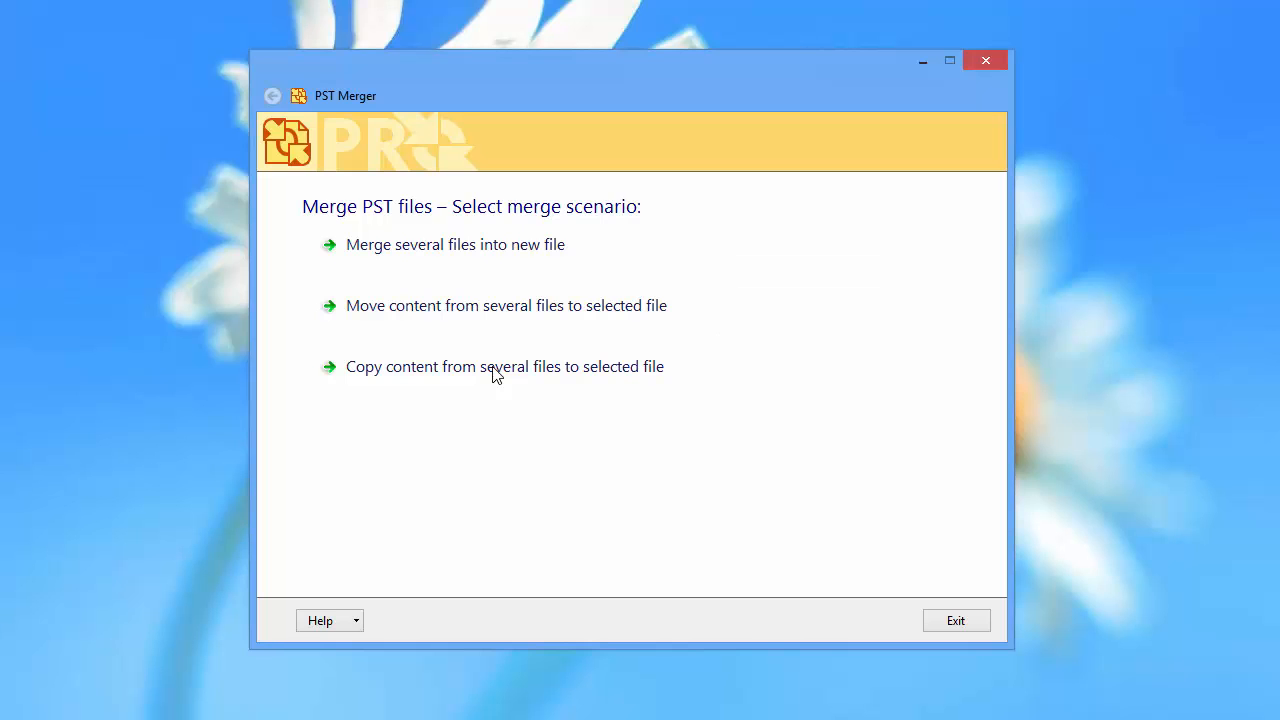
# - Choose the copy-content scenario and add Outlook.pst as the source file
pyautogui.click(504, 368)
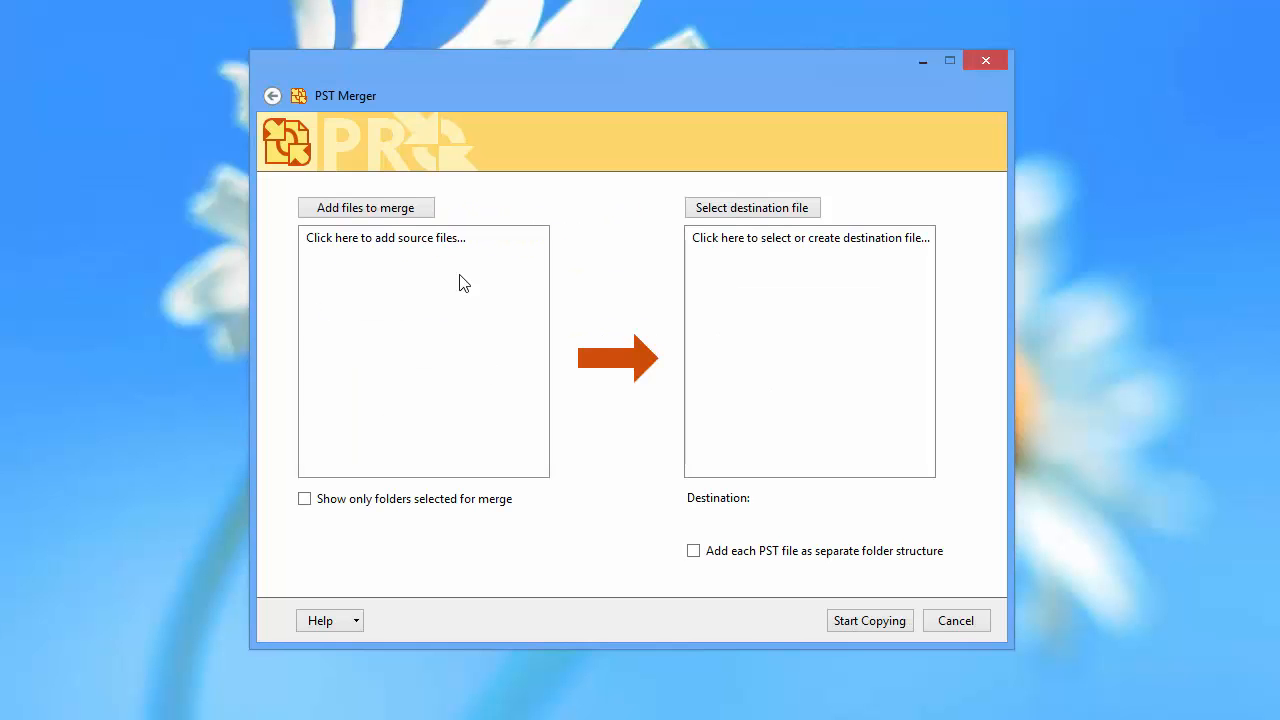
pyautogui.moveTo(396, 208)
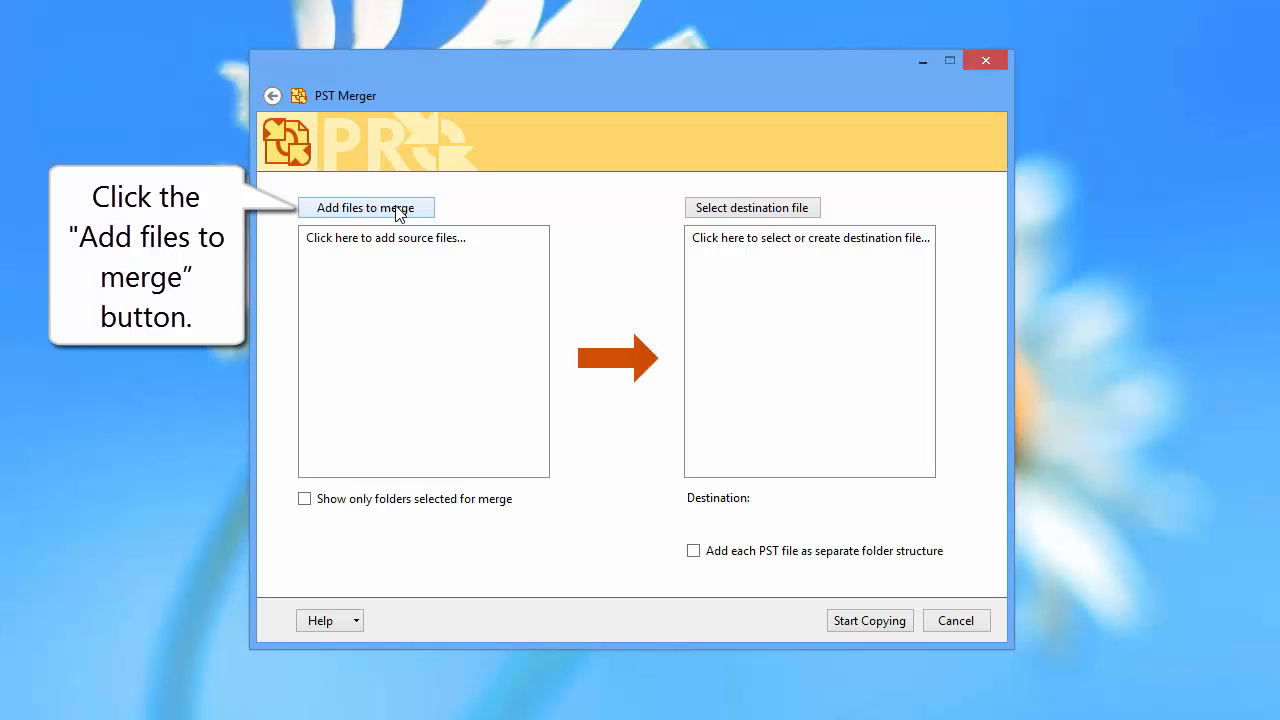
pyautogui.click(364, 206)
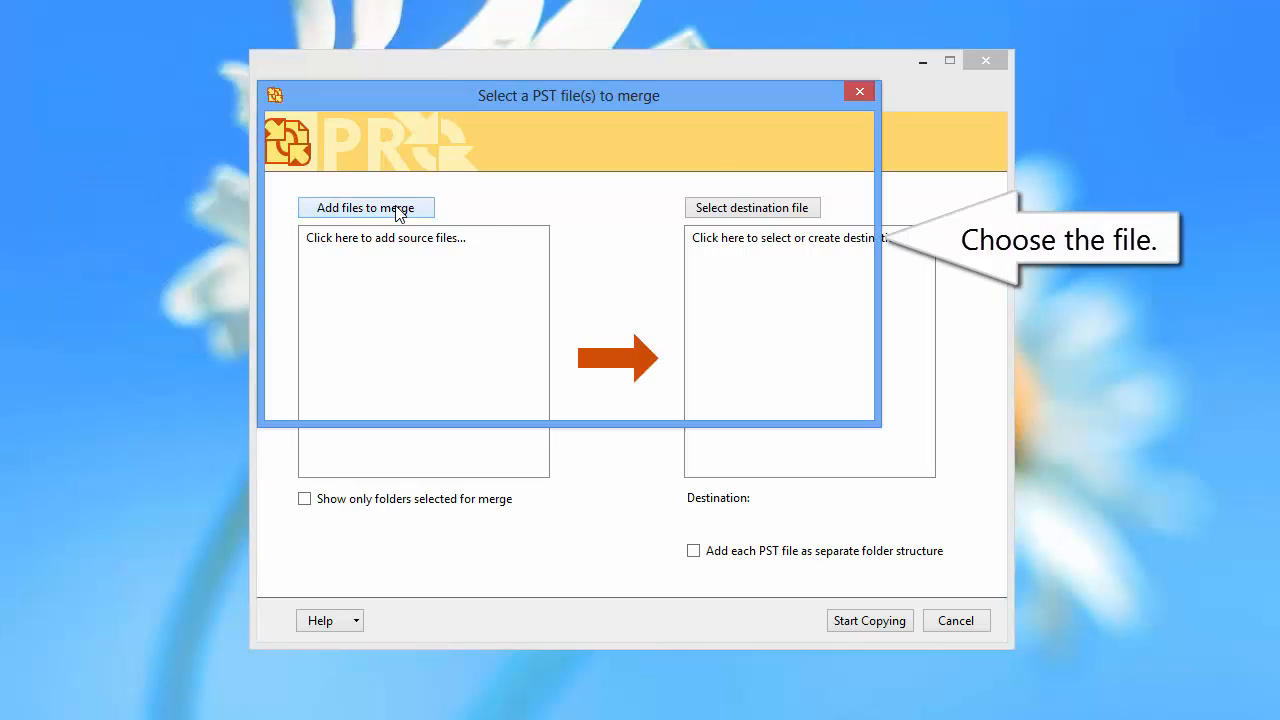
pyautogui.click(366, 208)
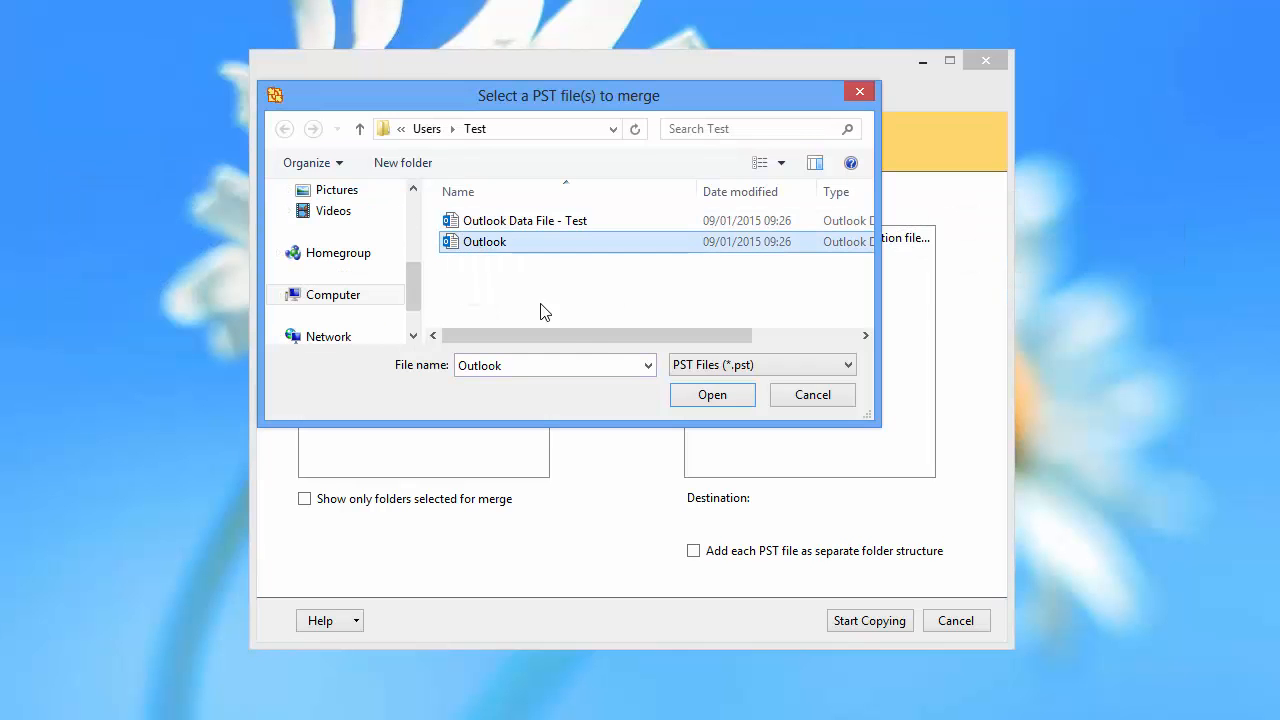
pyautogui.click(712, 394)
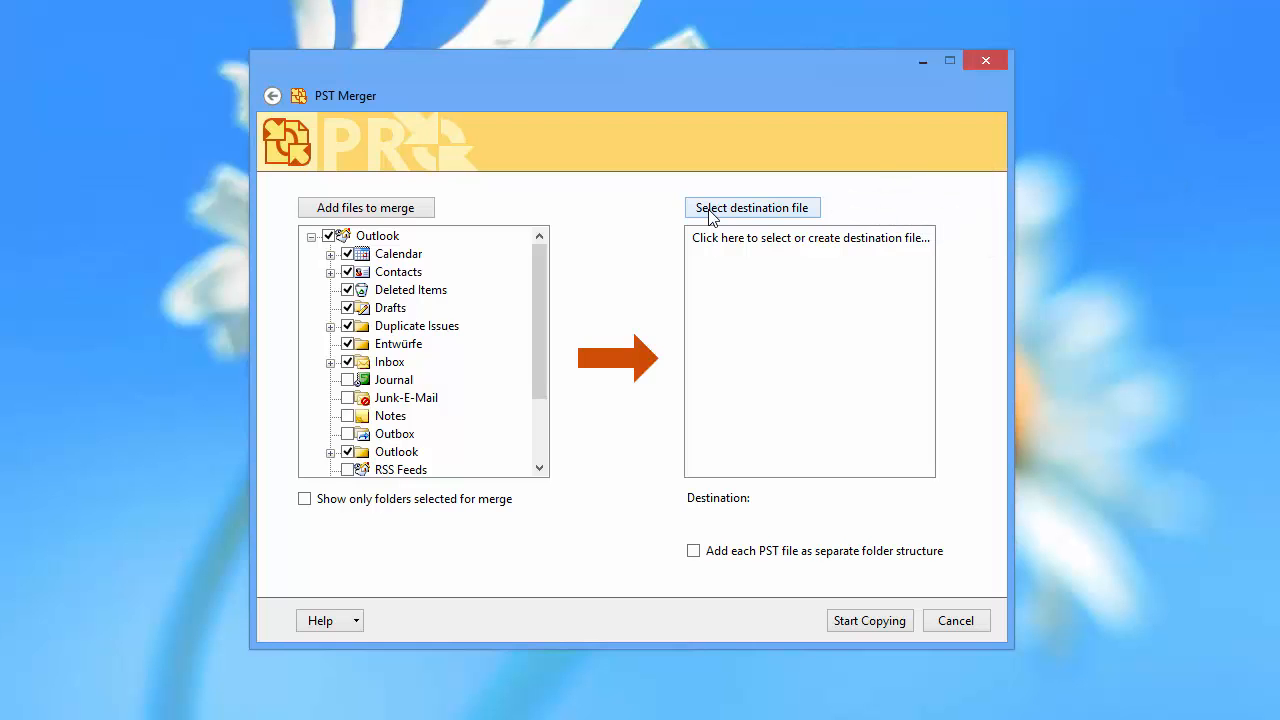
# - Set Outlook Data File - Test.pst as destination and start copying the ticked folders
pyautogui.click(752, 206)
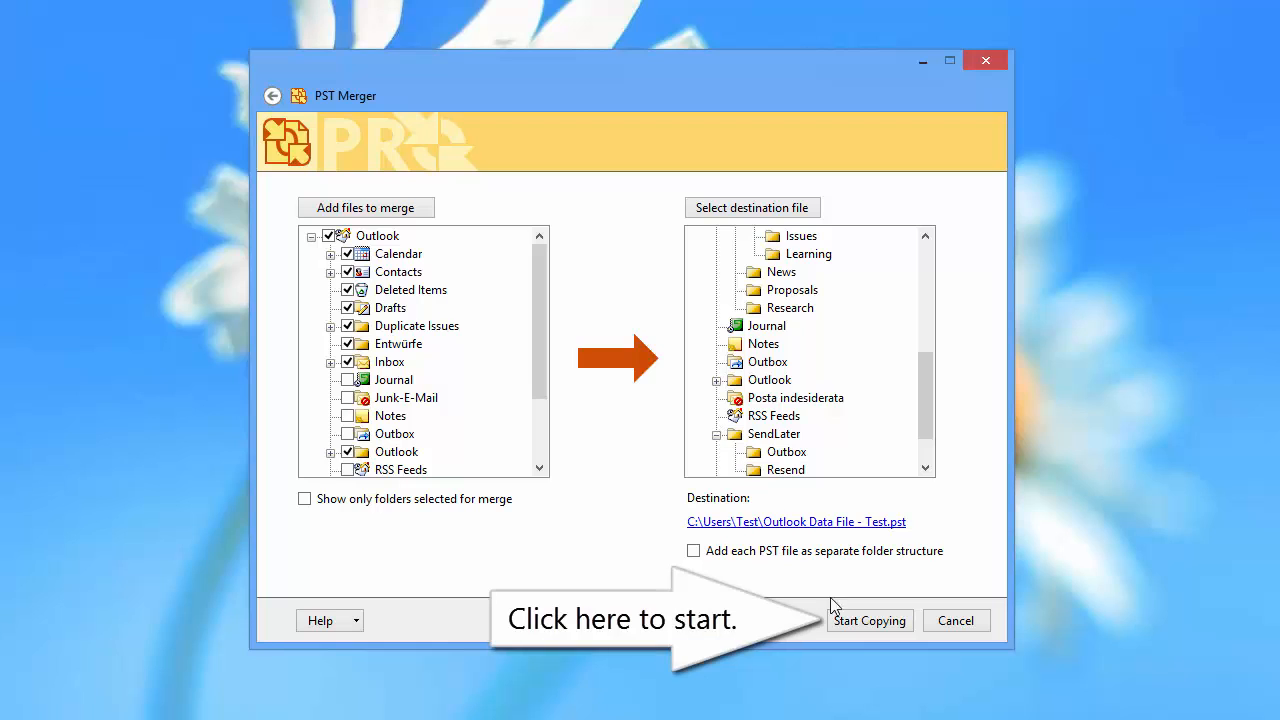
pyautogui.click(870, 620)
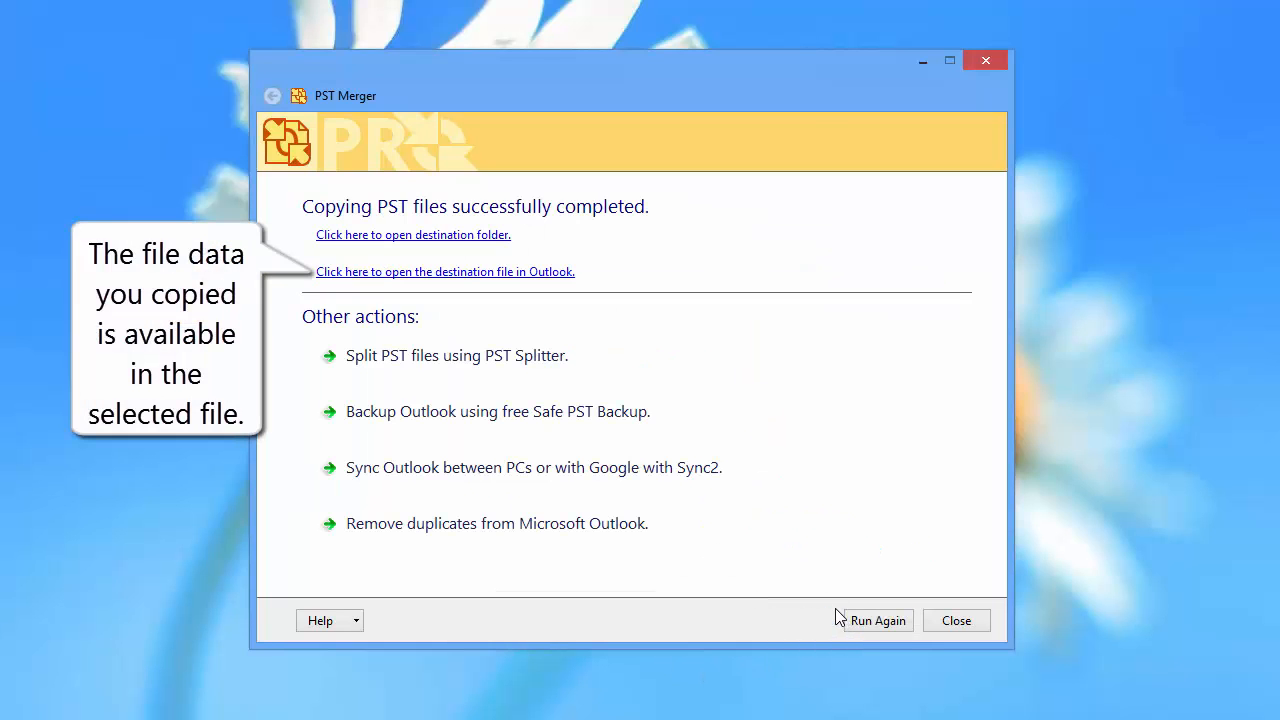
pyautogui.moveTo(464, 246)
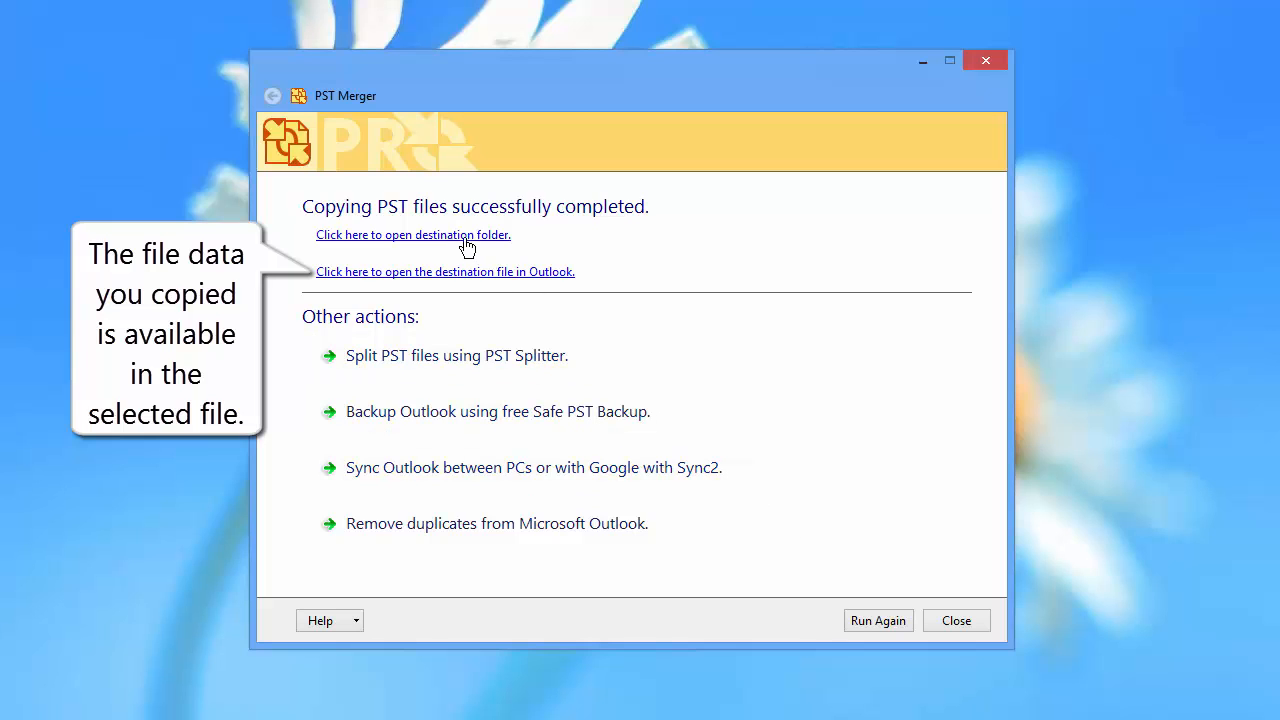